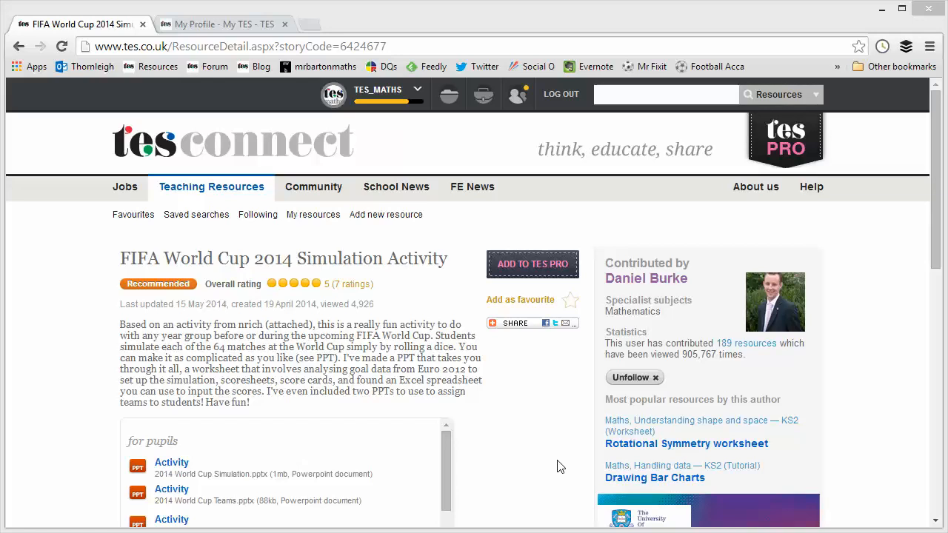
mouse_move(544, 423)
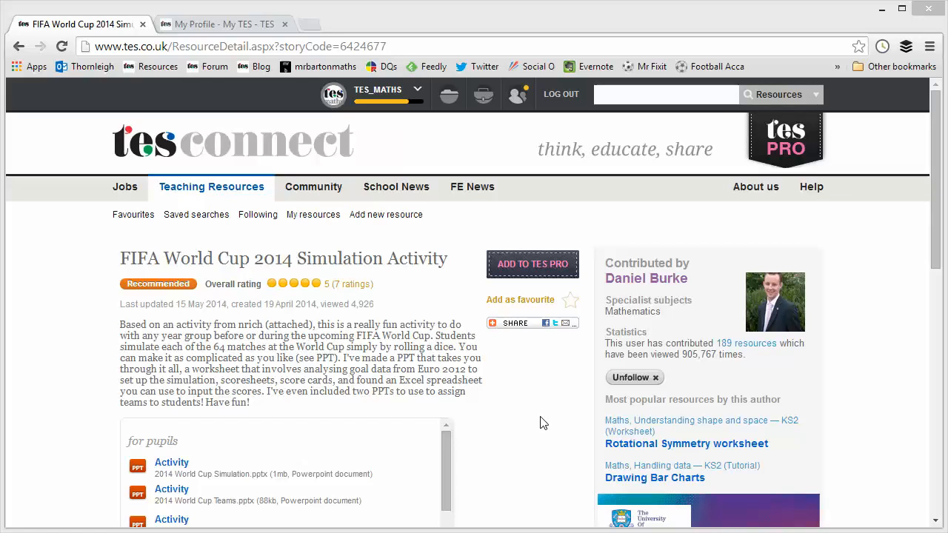
mouse_move(826, 237)
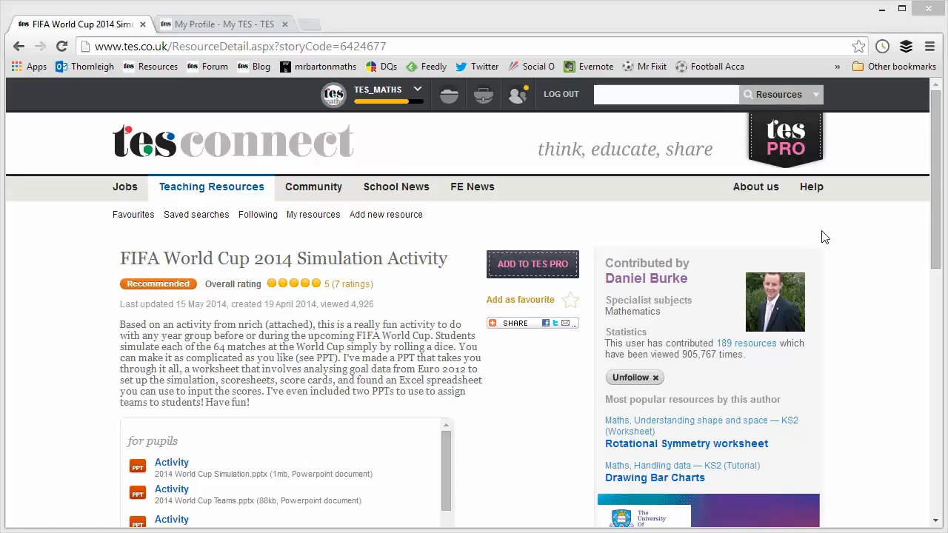
mouse_move(861, 226)
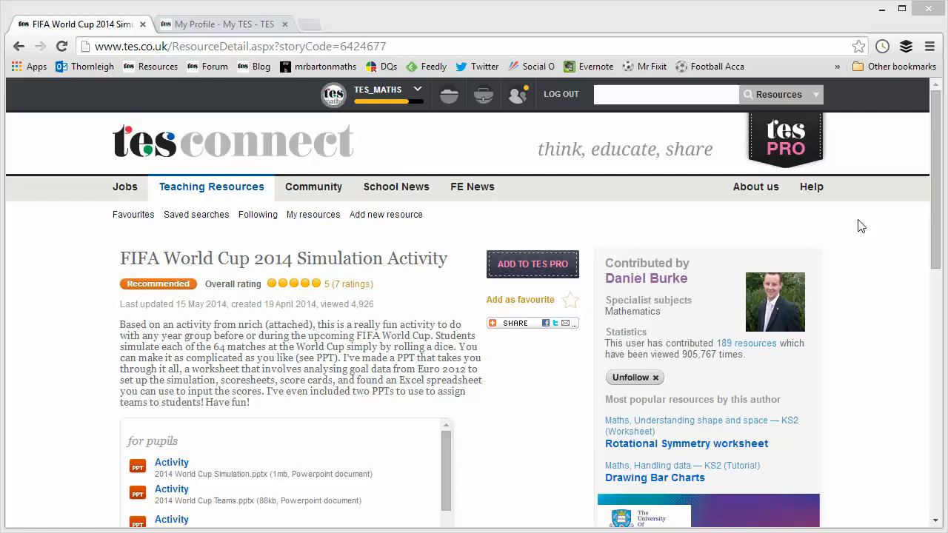
mouse_move(922, 209)
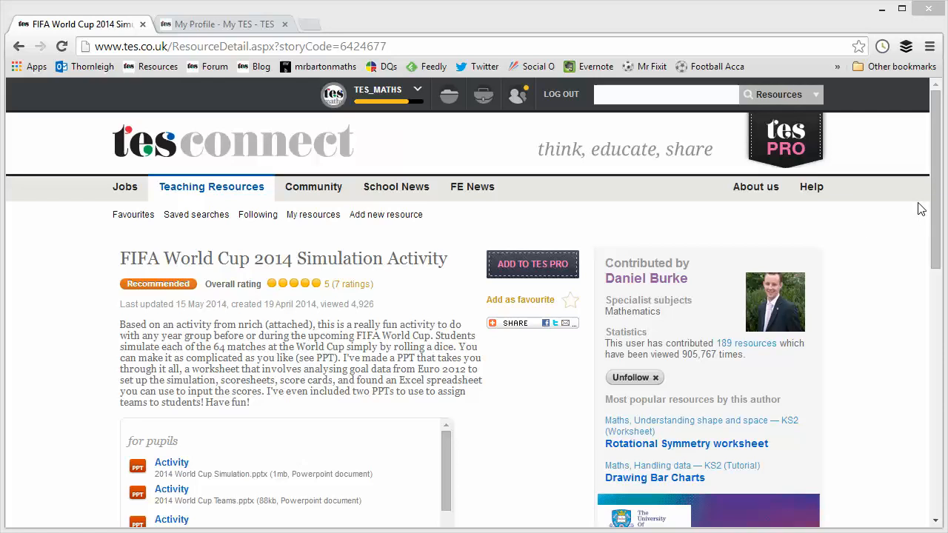
mouse_move(934, 207)
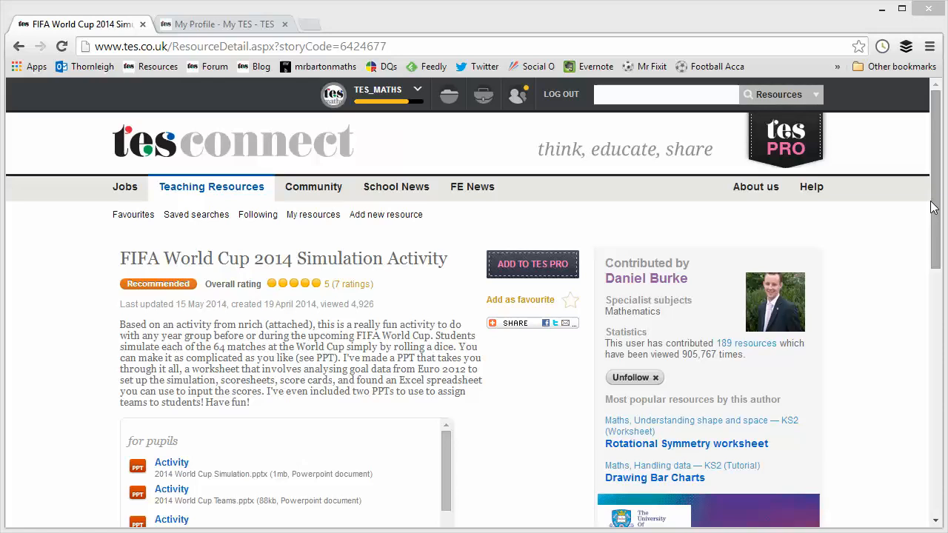
mouse_move(936, 206)
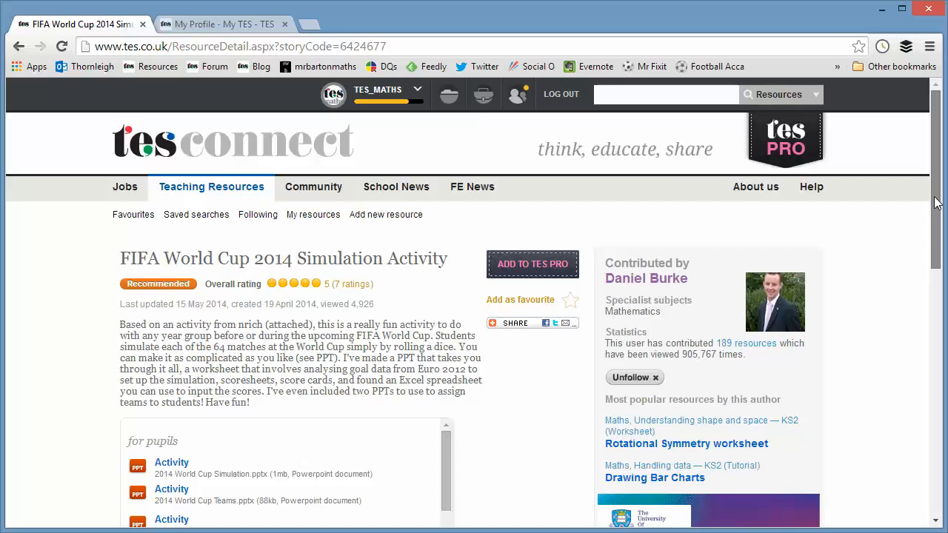
Step: Scroll the resource page to reveal the pupil PowerPoint activities, goal analysis worksheet and scoresheet
scroll(down, 3)
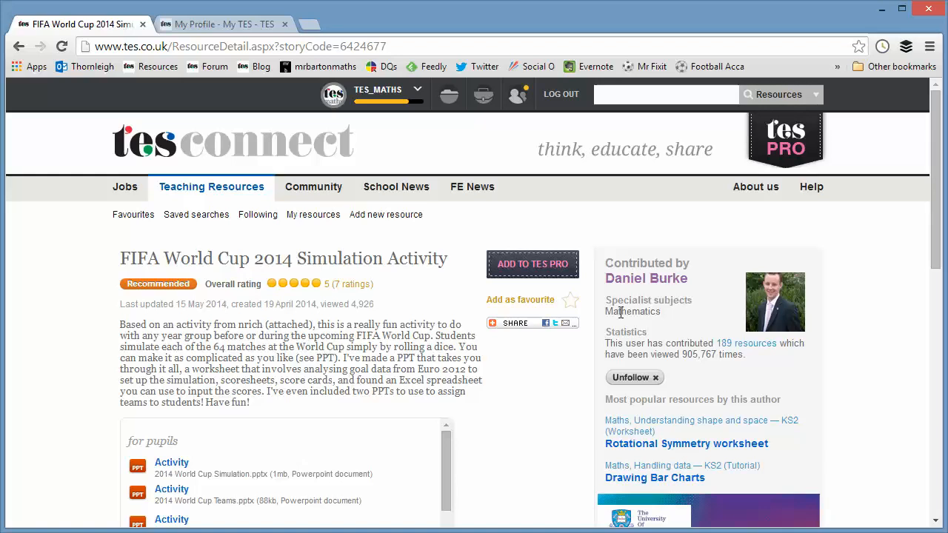
mouse_move(661, 298)
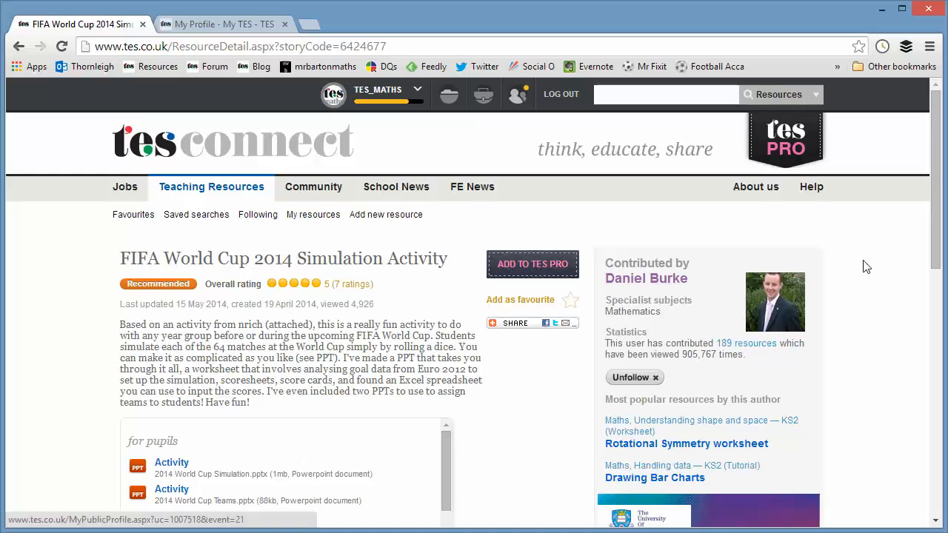
scroll(down, 3)
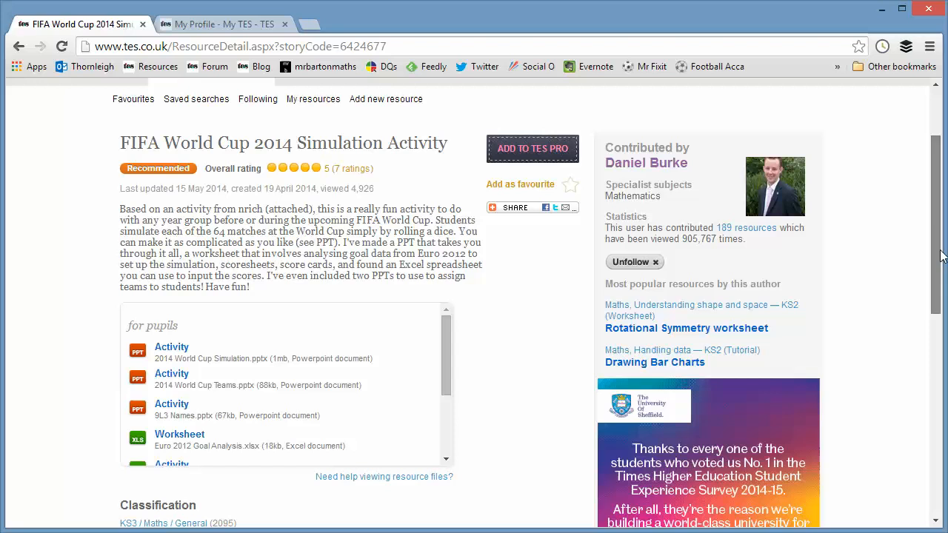
scroll(down, 3)
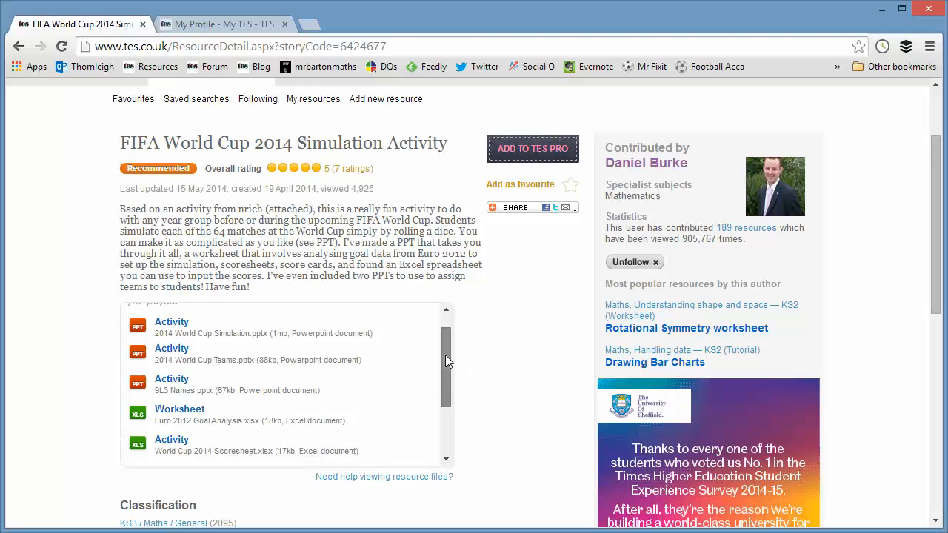
scroll(down, 3)
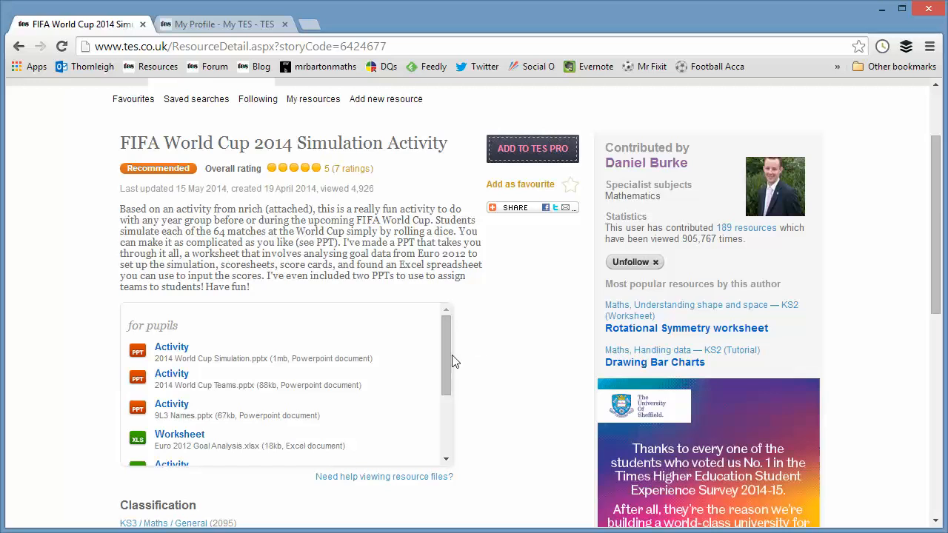
mouse_move(482, 375)
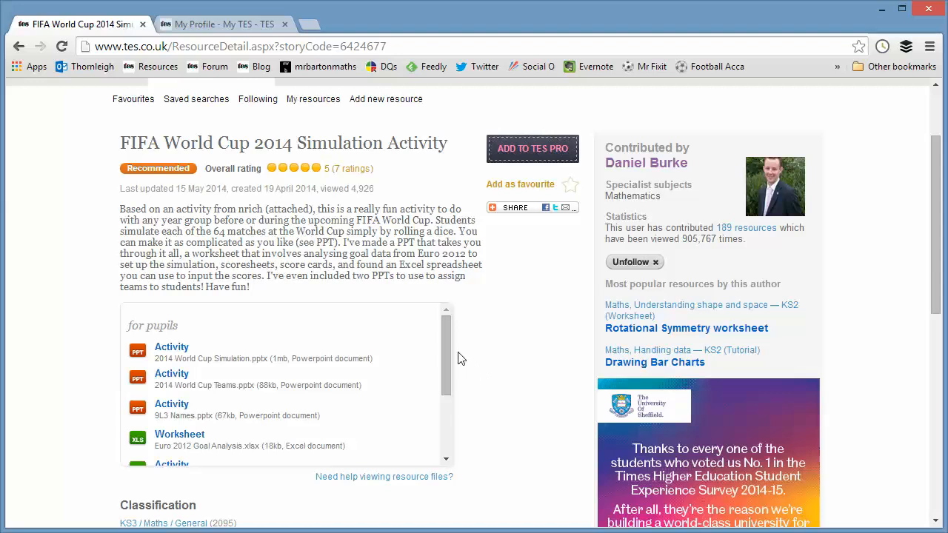
mouse_move(350, 521)
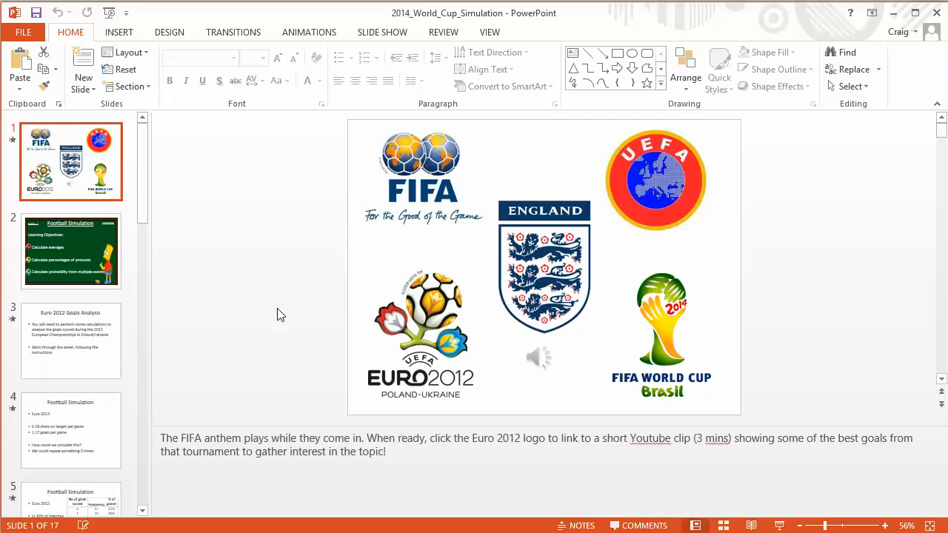
mouse_move(205, 286)
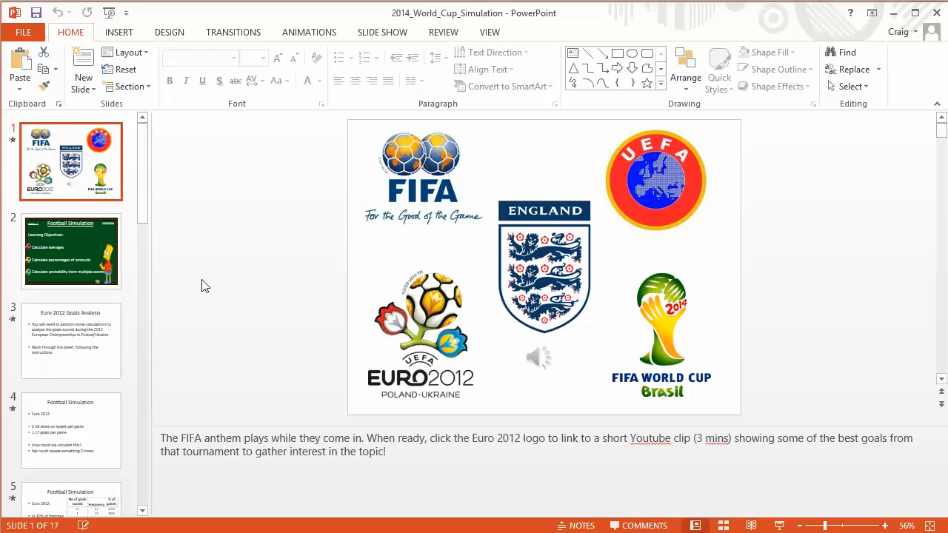
mouse_move(209, 289)
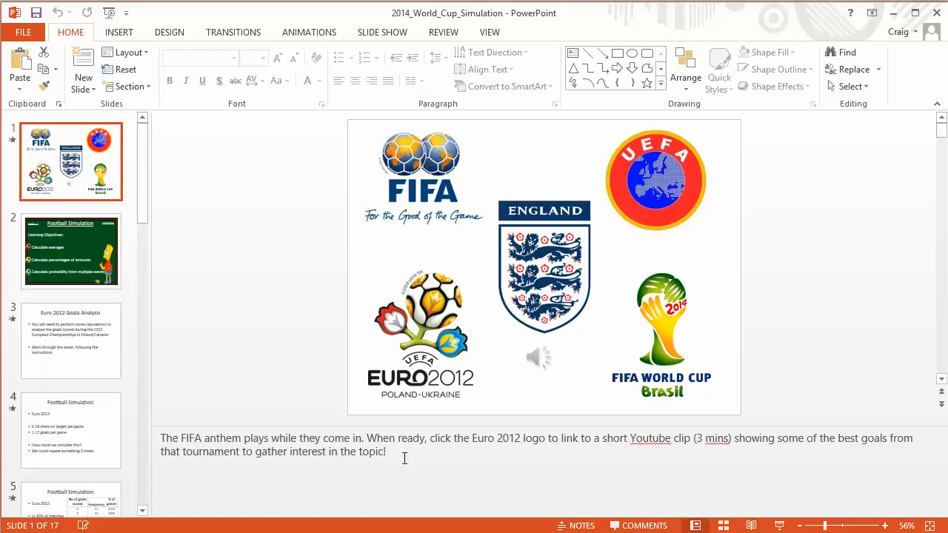
mouse_move(314, 412)
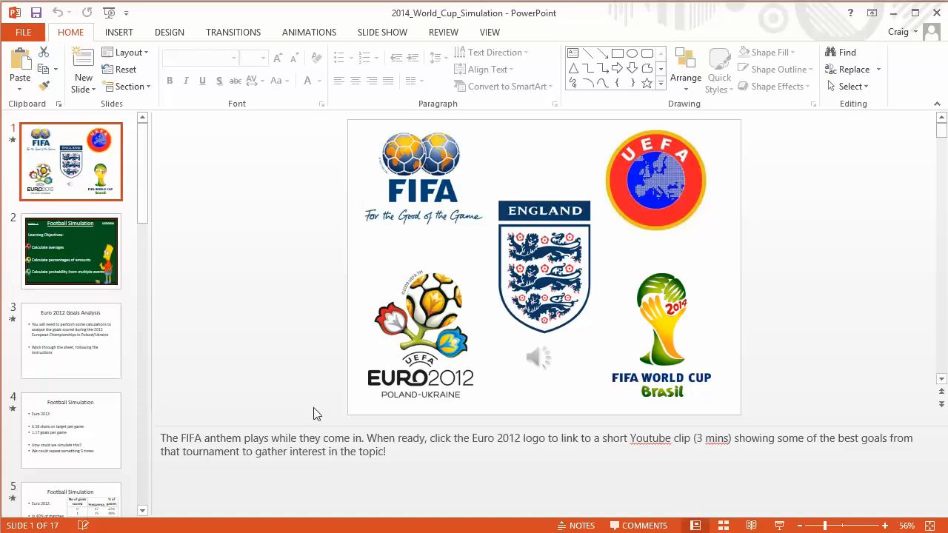
mouse_move(546, 422)
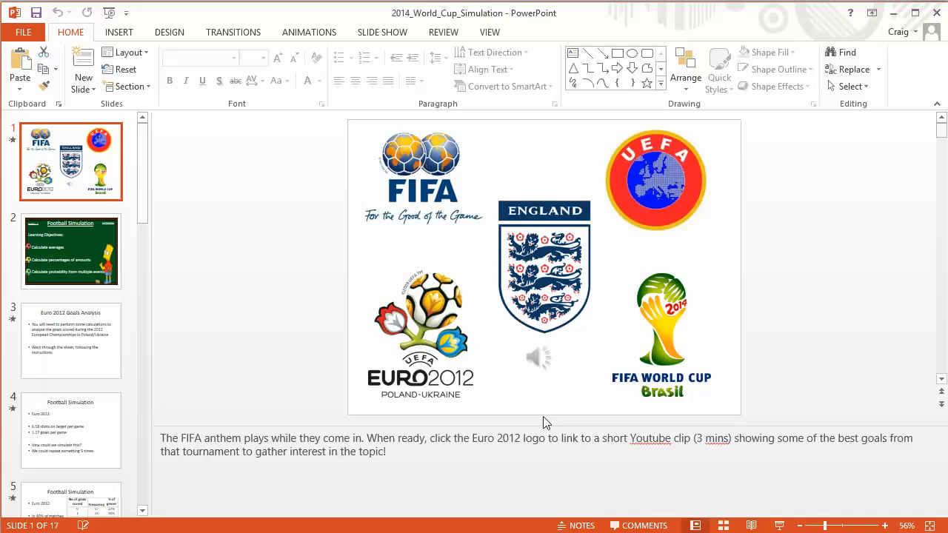
mouse_move(85, 260)
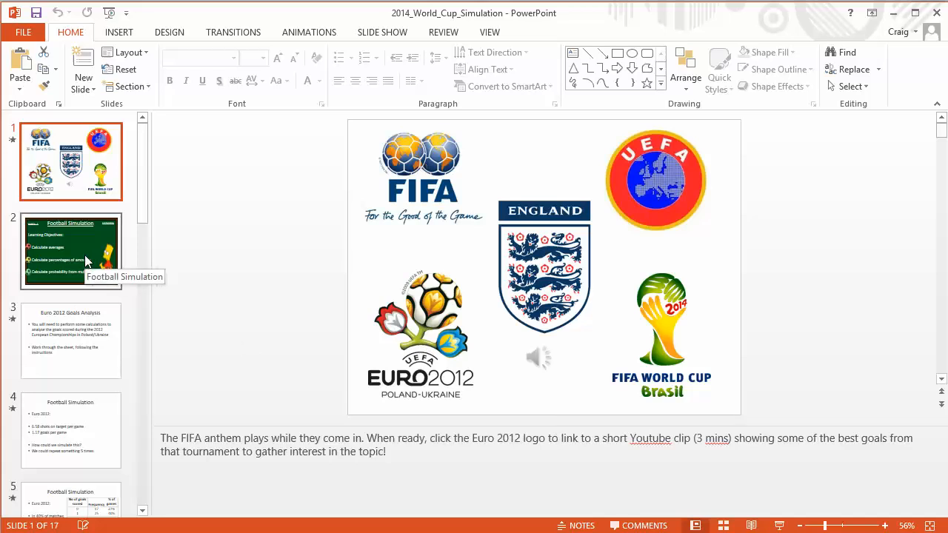
Step: Open slide 2, the Football Simulation learning objectives
click(70, 250)
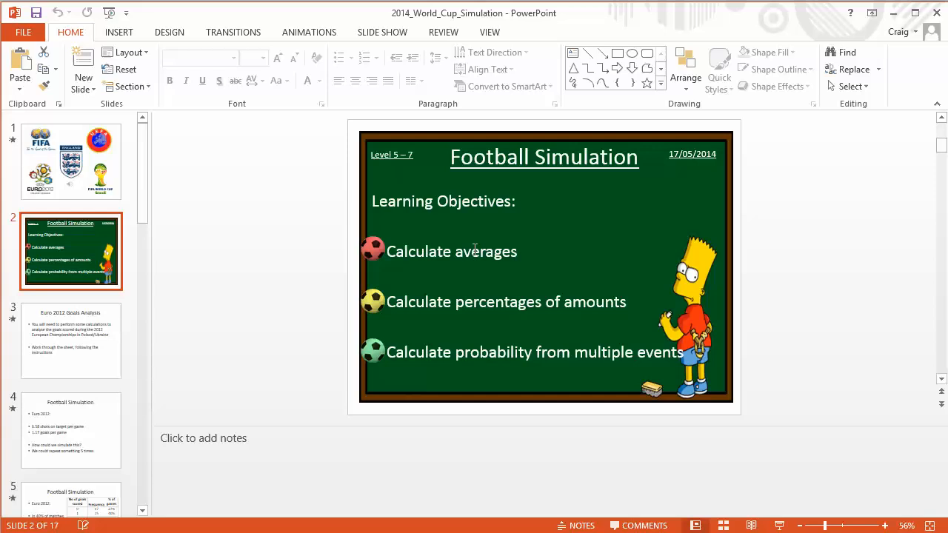
mouse_move(512, 309)
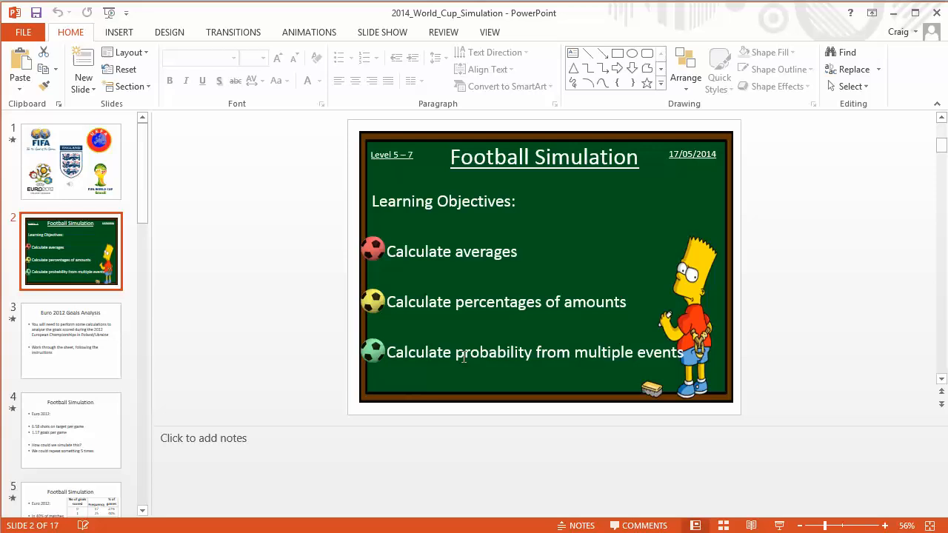
mouse_move(171, 352)
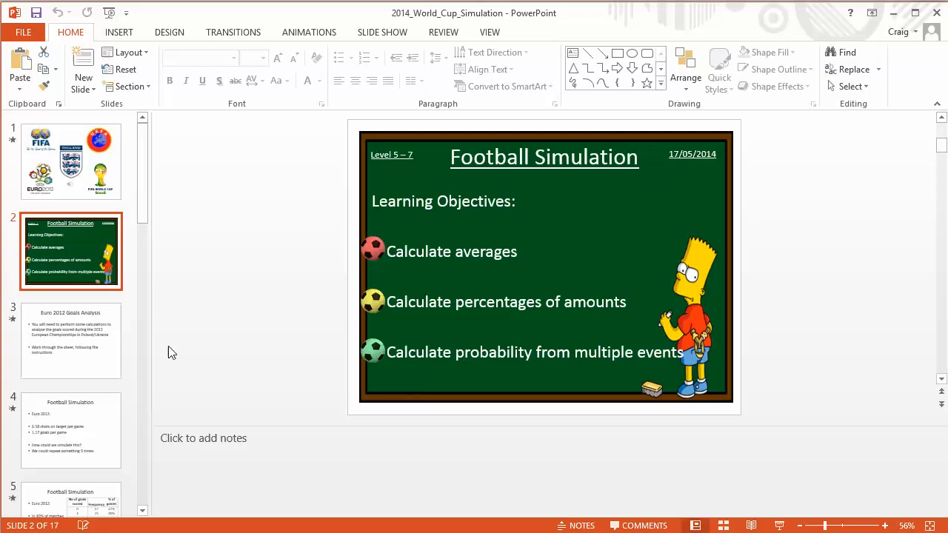
Step: Open slide 3, Euro 2012 Goals Analysis, with its worksheet instructions and teacher notes
click(71, 341)
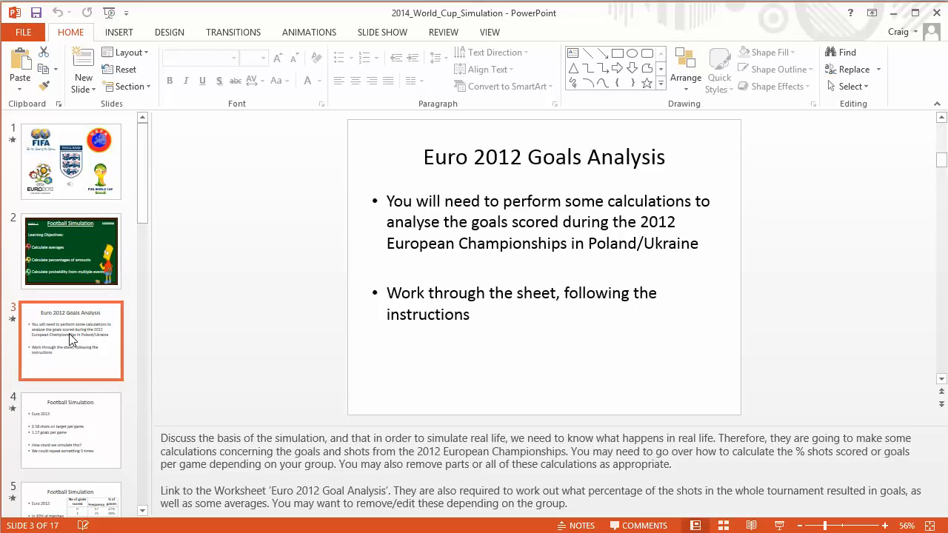
mouse_move(255, 308)
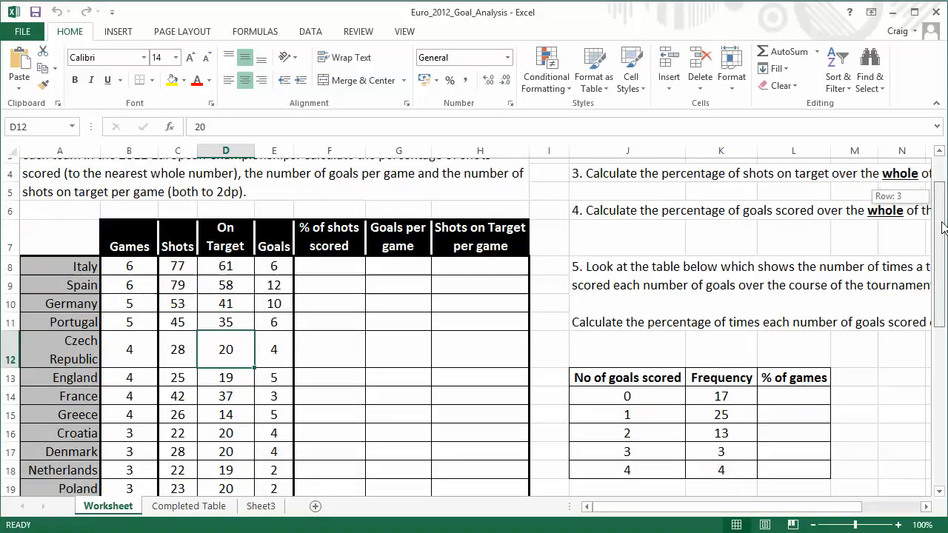
Step: Show the Completed Table sheet with calculated percentages, per-game averages and scoring probabilities
scroll(down, 3)
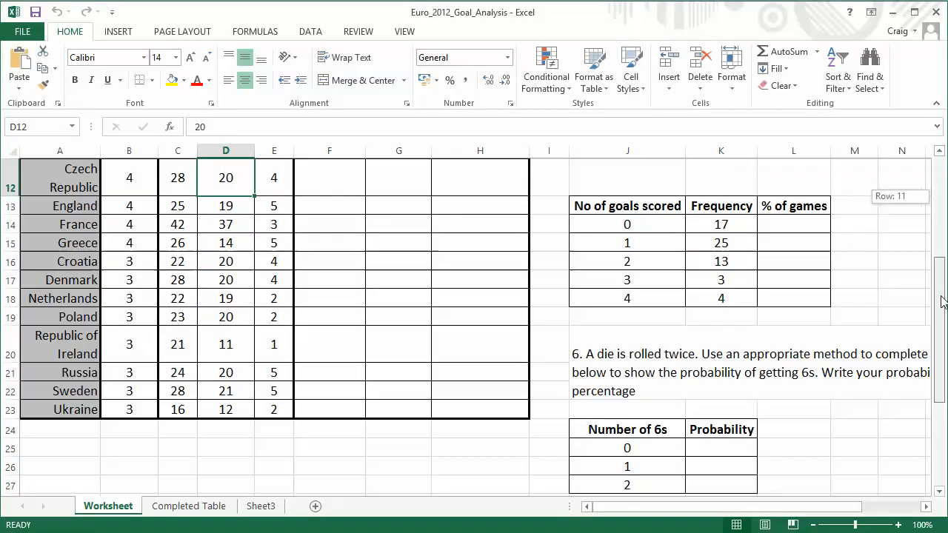
scroll(up, 3)
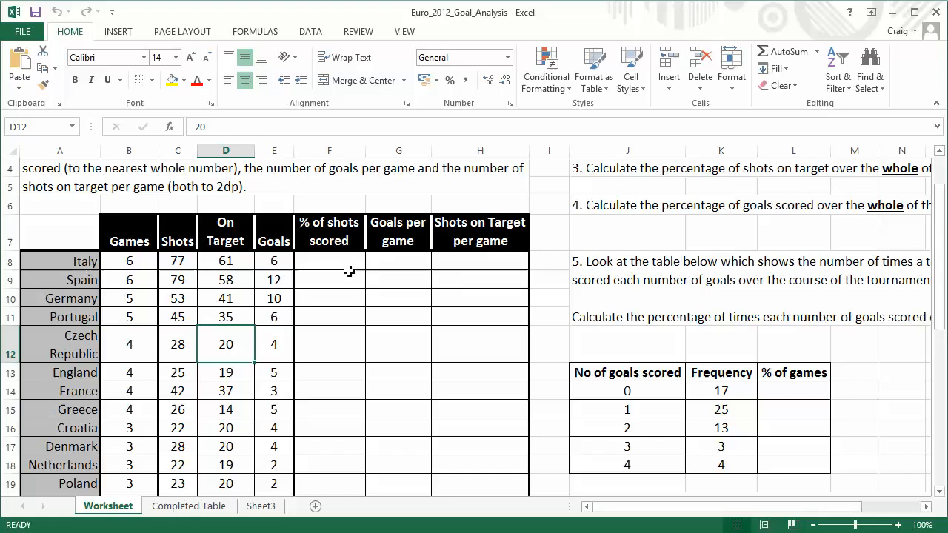
mouse_move(398, 275)
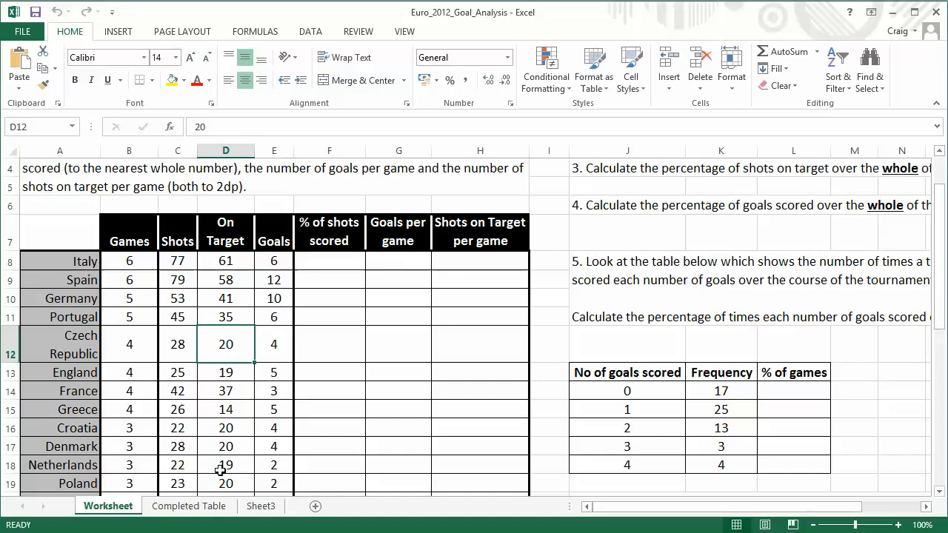
click(188, 506)
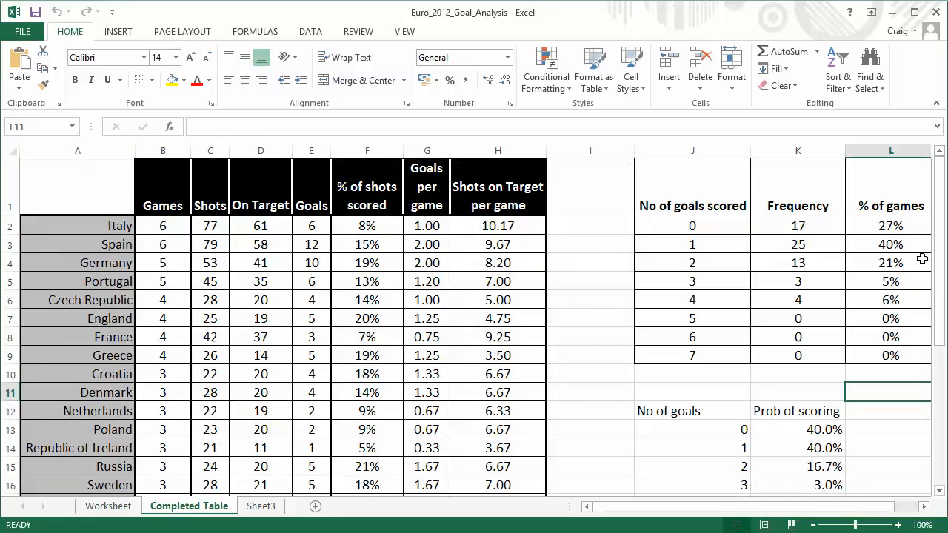
mouse_move(891, 236)
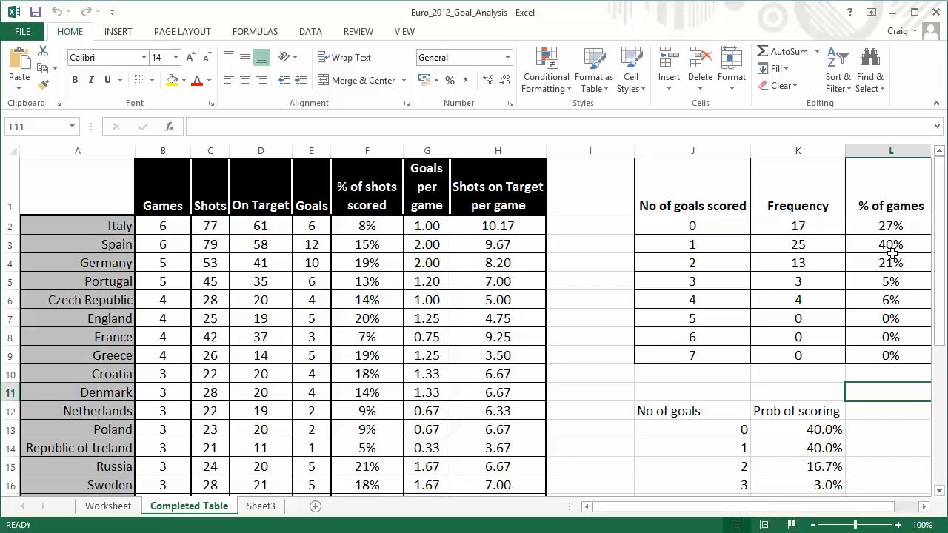
mouse_move(744, 267)
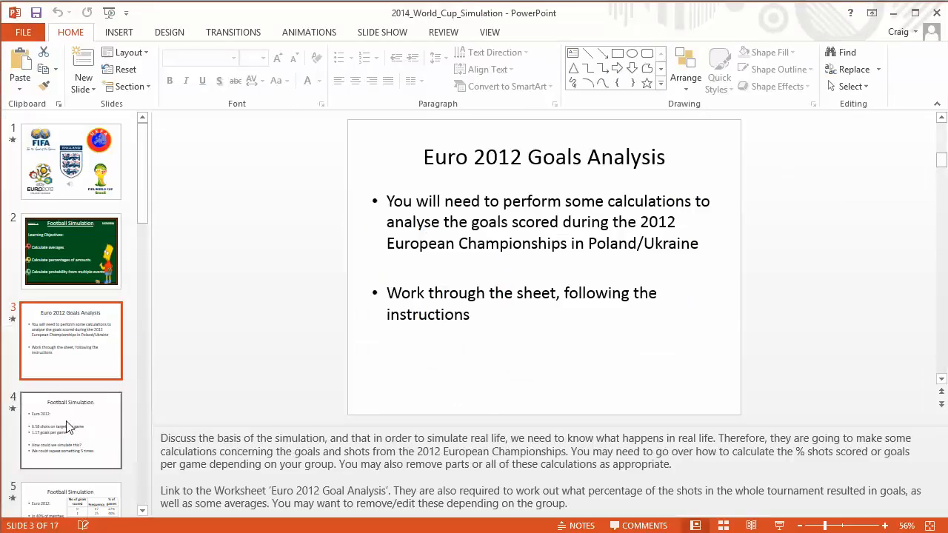
Step: Browse the Football Simulation slides comparing goal percentages with die-roll probabilities, reaching slide 9
click(71, 429)
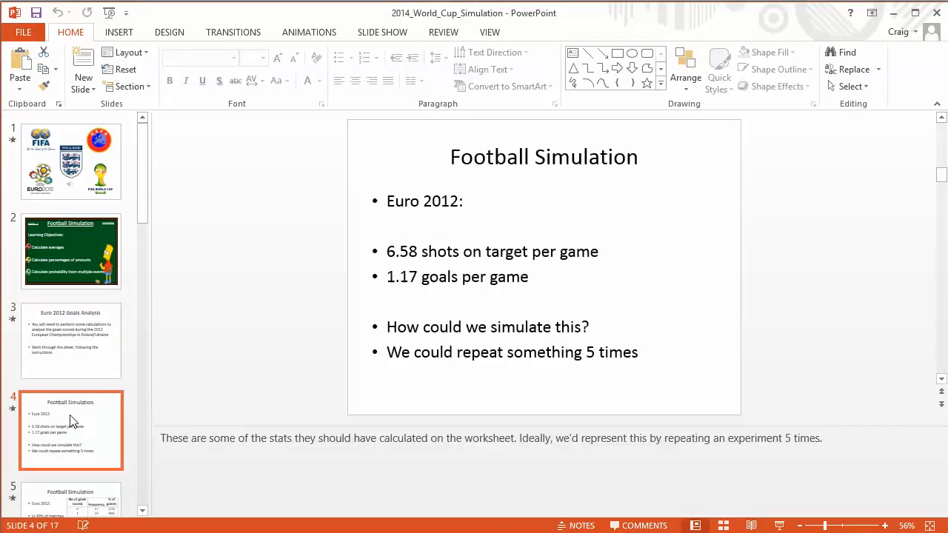
click(71, 430)
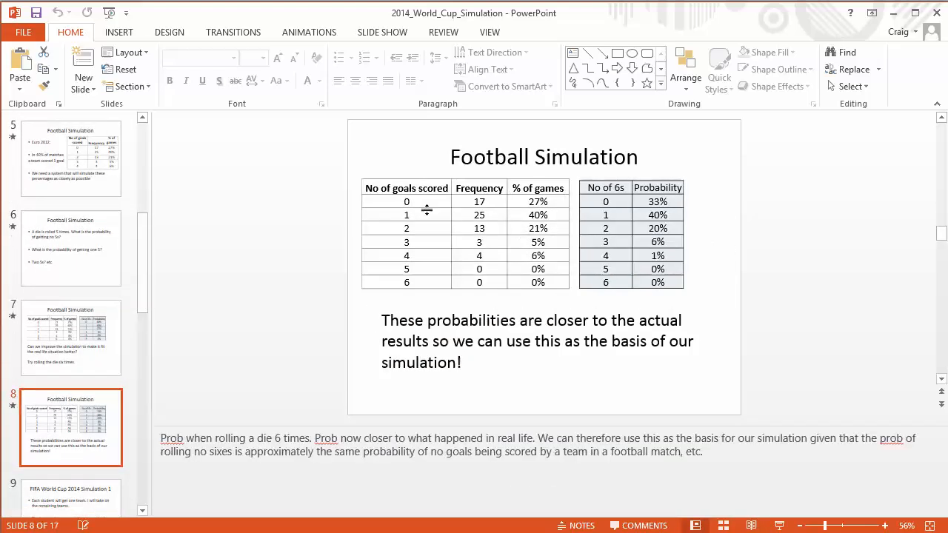
mouse_move(616, 232)
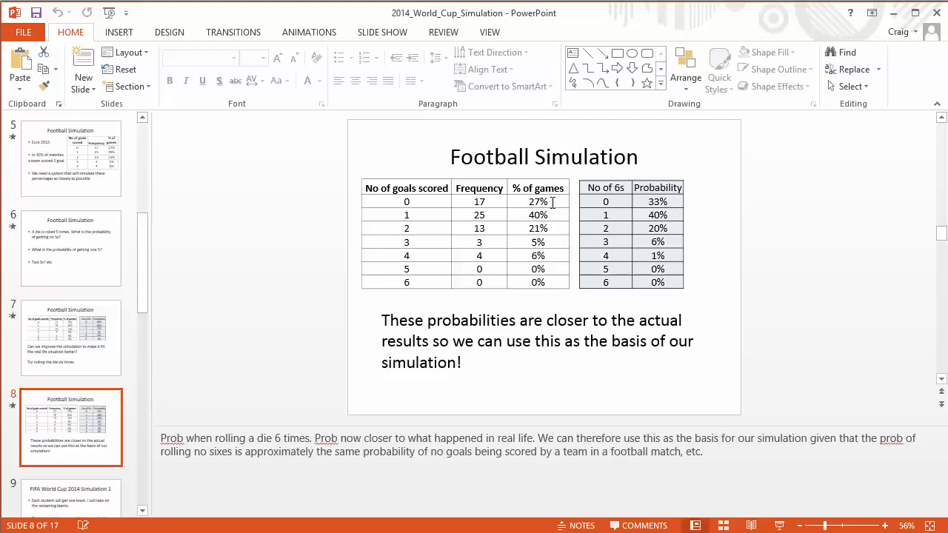
mouse_move(652, 219)
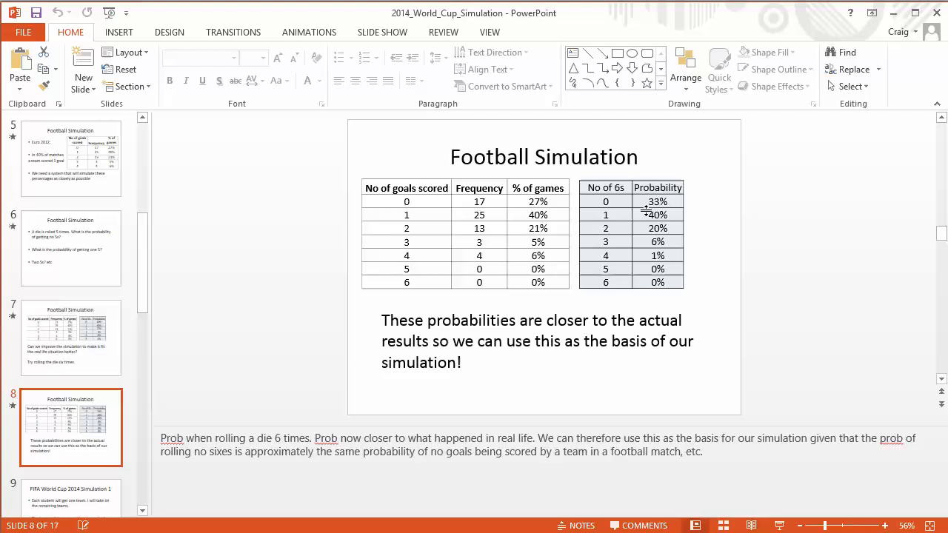
mouse_move(150, 363)
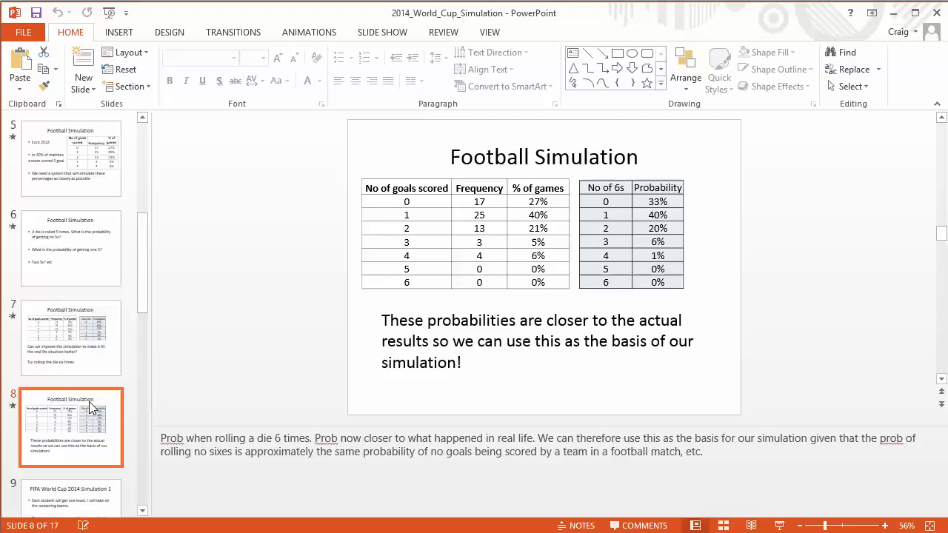
mouse_move(698, 241)
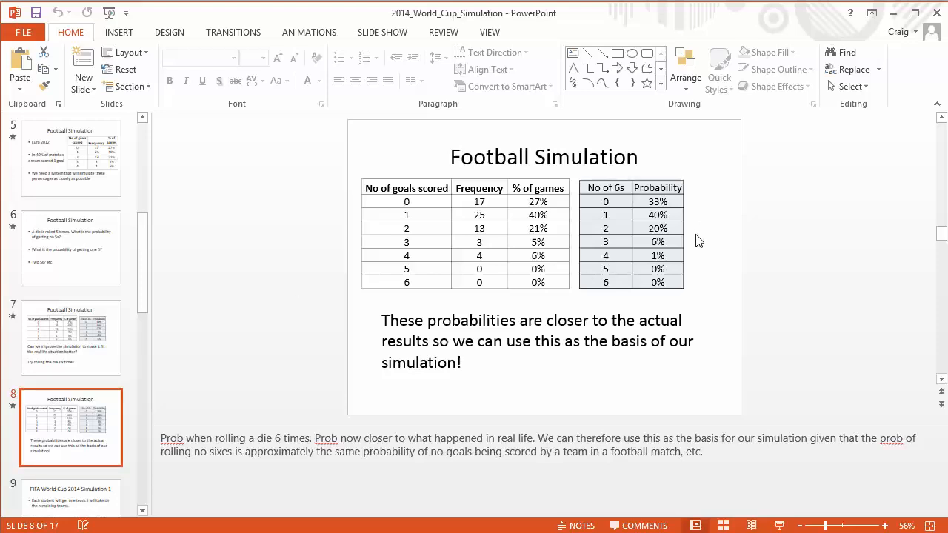
scroll(down, 3)
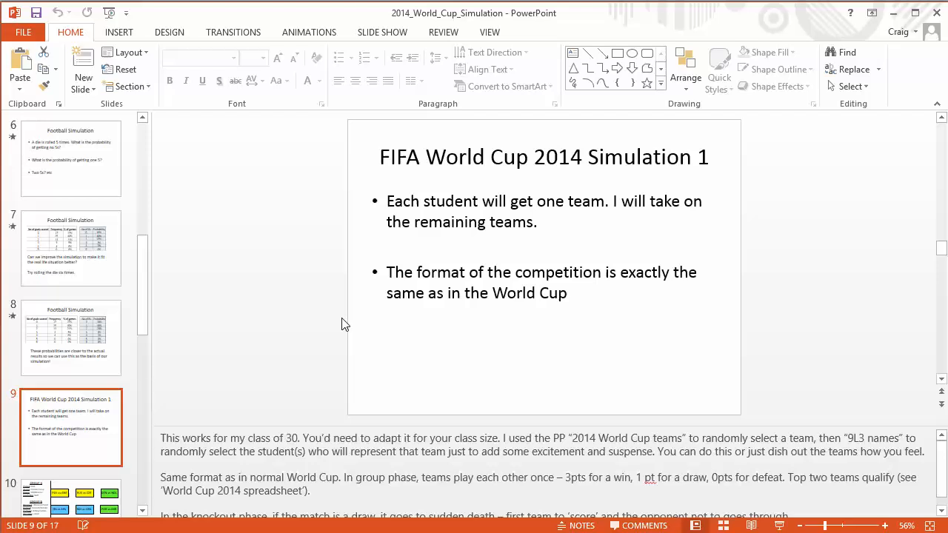
Step: Step through the Simulation 1 and 2 slides to slide 15, Simulation 3 with video links
click(71, 426)
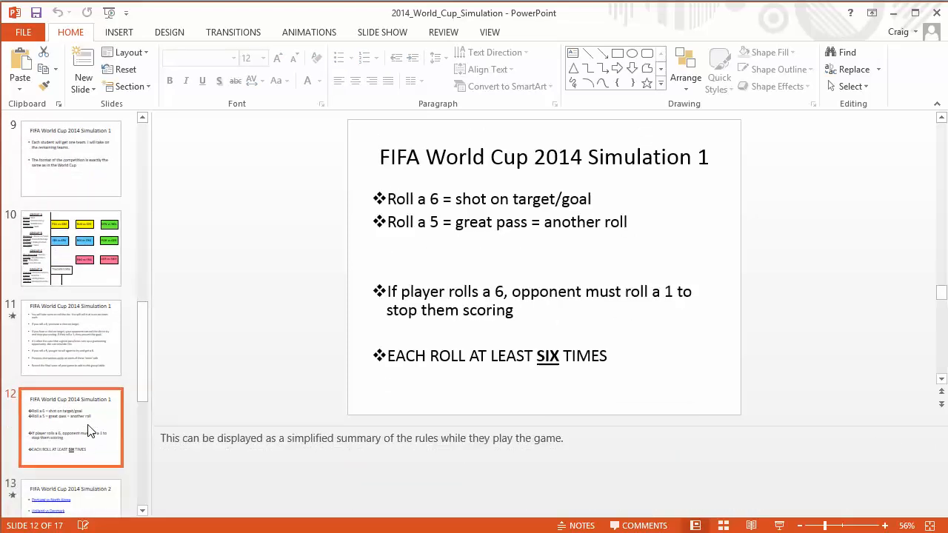
click(70, 432)
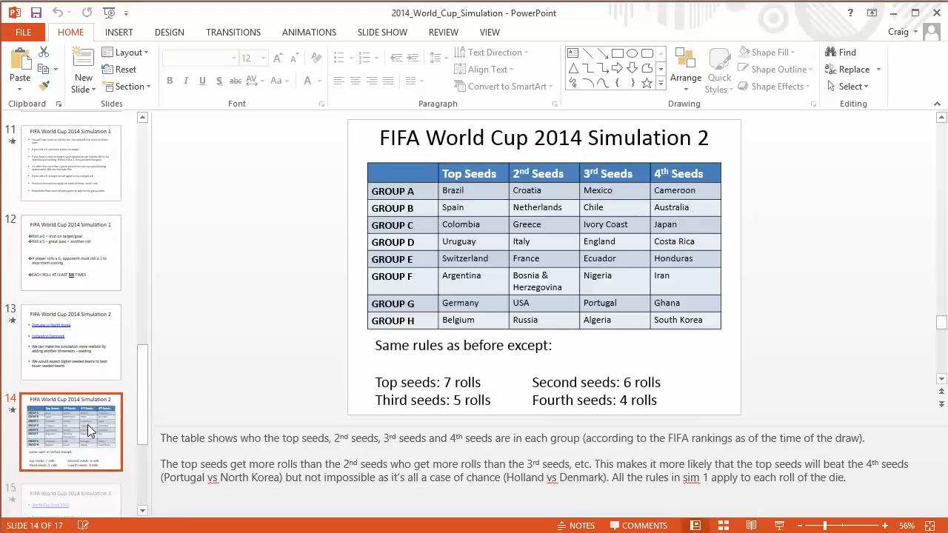
click(71, 428)
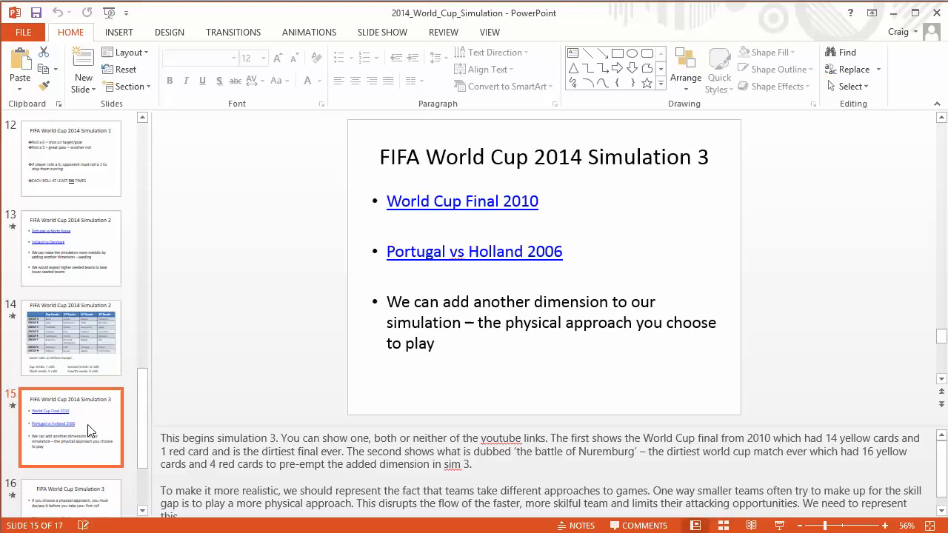
Step: Review slides 16 and 17, the Simulation 3 physical-play rules and disciplinary penalties
click(71, 428)
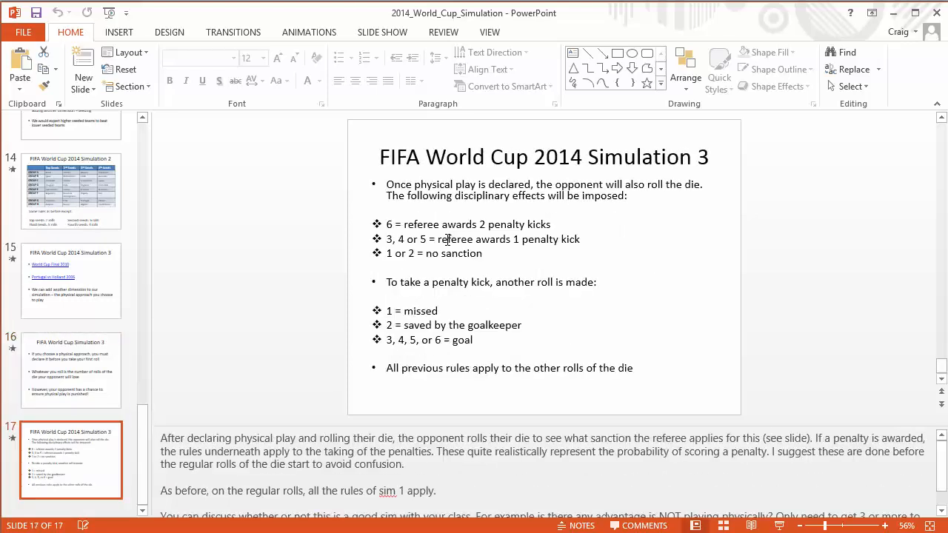
click(71, 371)
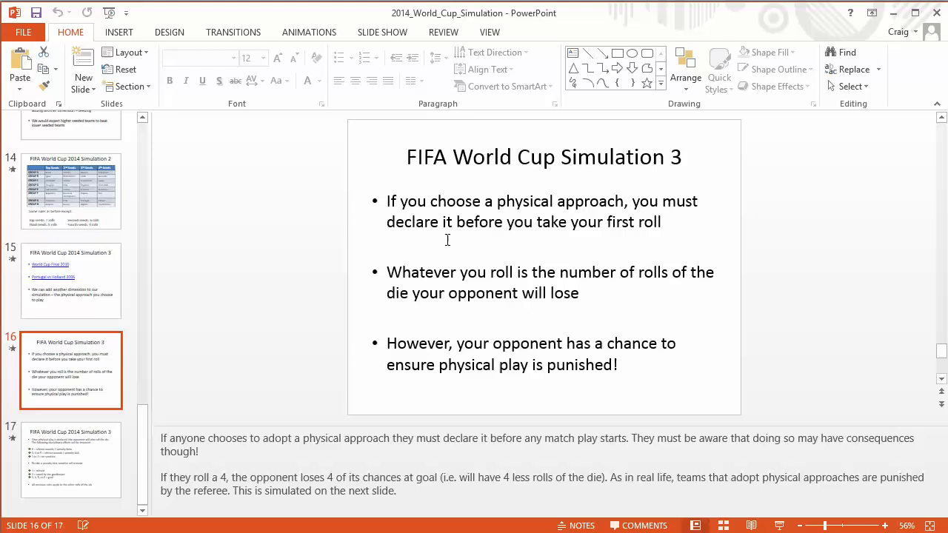
click(70, 459)
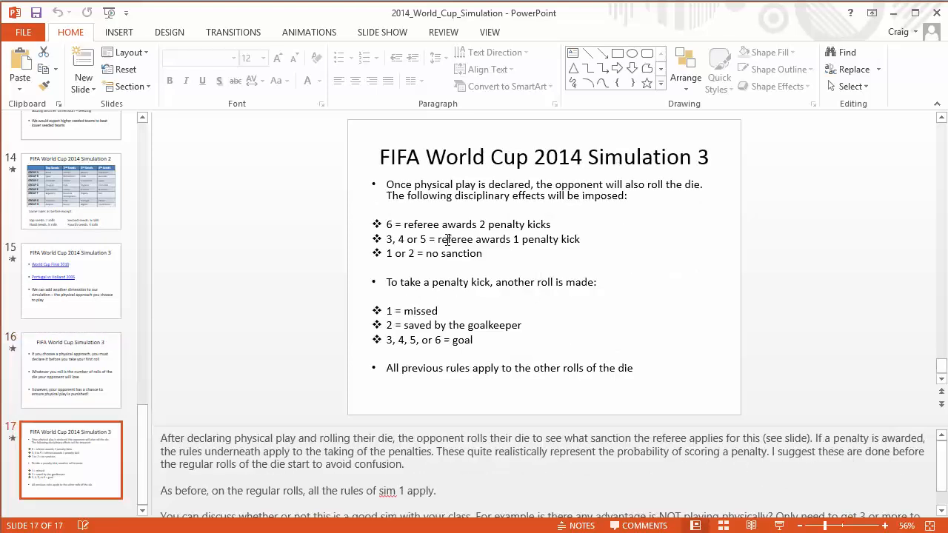